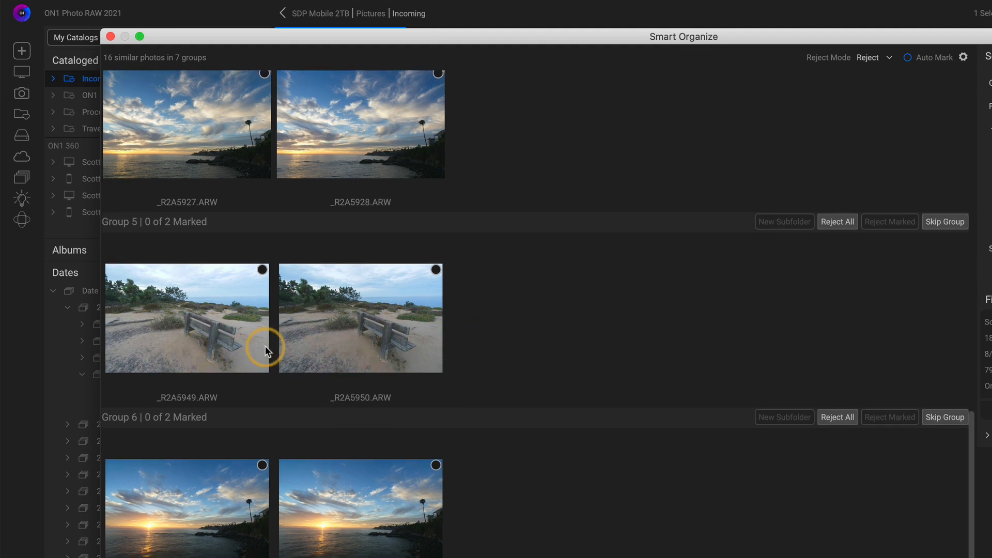
# Move the two marked Group 5 bench photos into a new subfolder named 'Benches'.
pyautogui.click(187, 317)
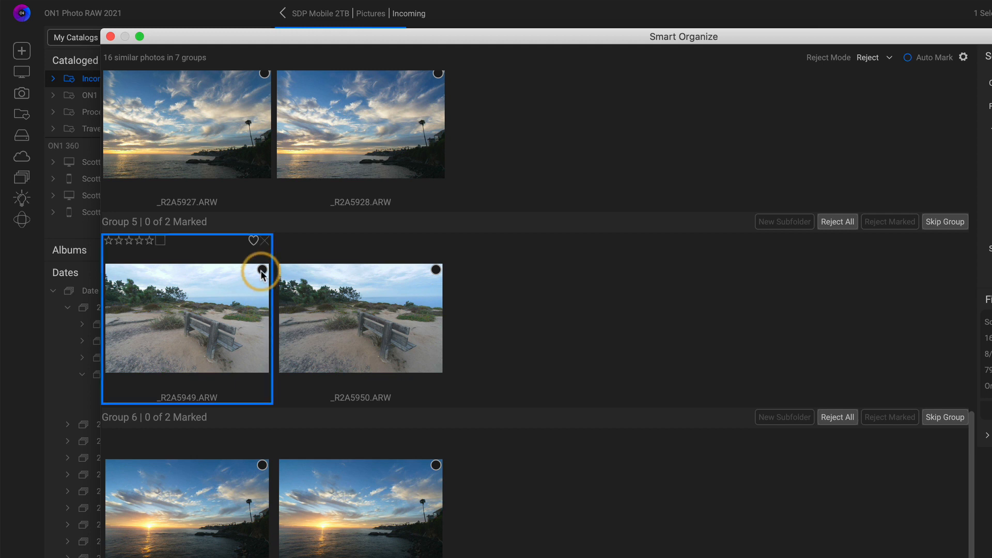
pyautogui.click(436, 270)
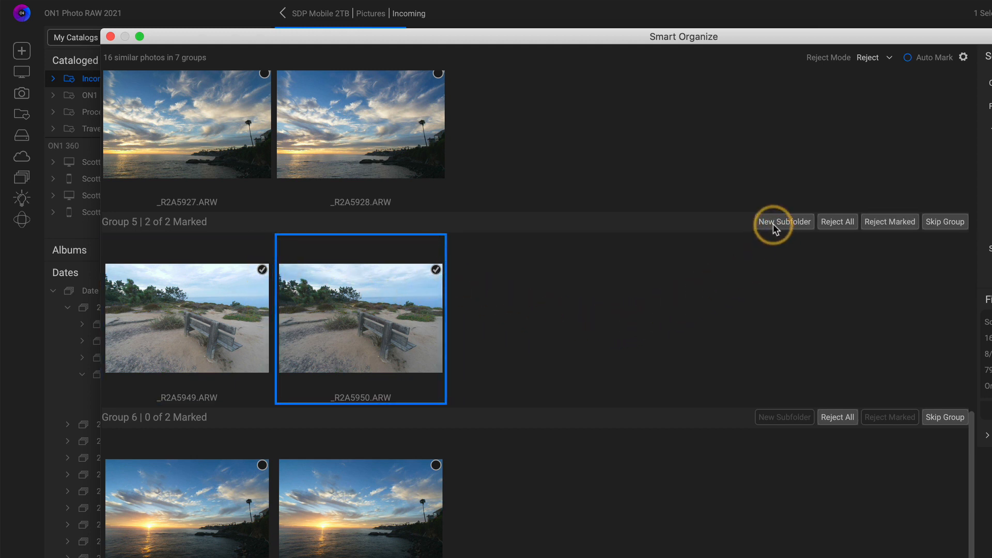
pyautogui.click(784, 222)
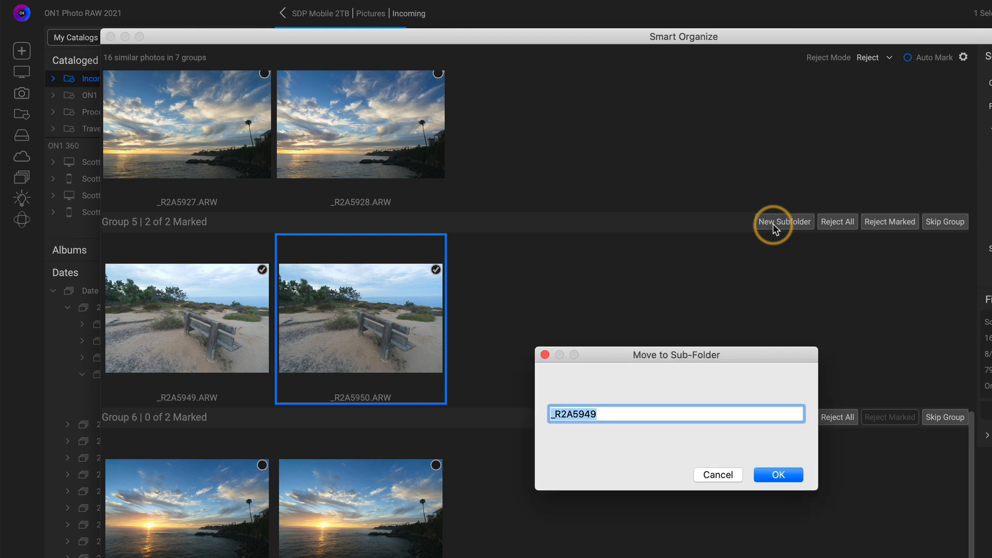
pyautogui.write('Benches')
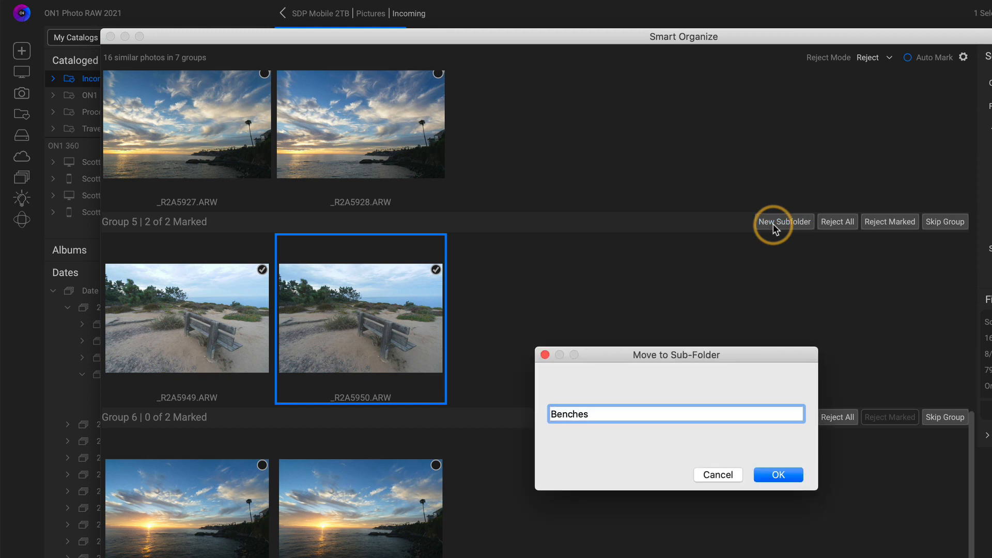
pyautogui.click(778, 475)
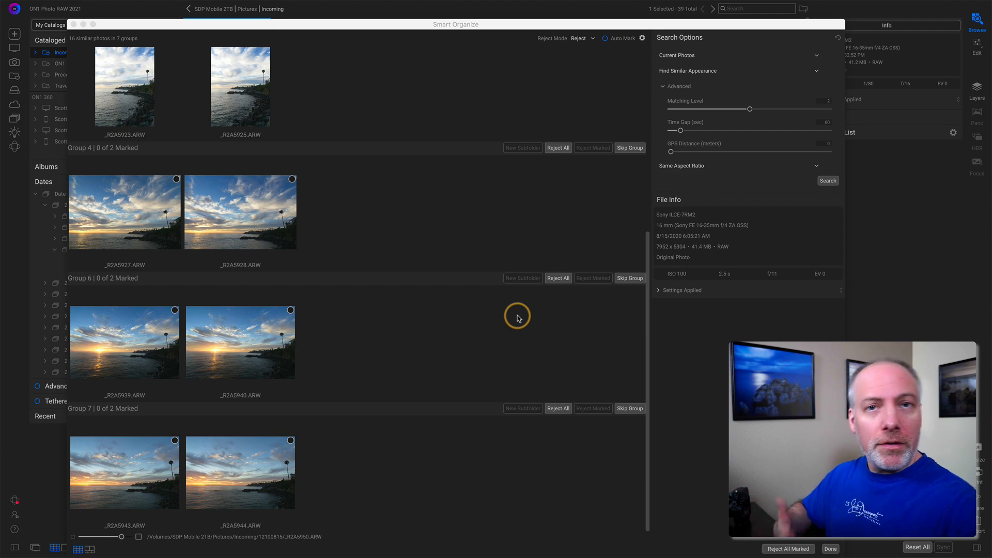
pyautogui.moveTo(539, 324)
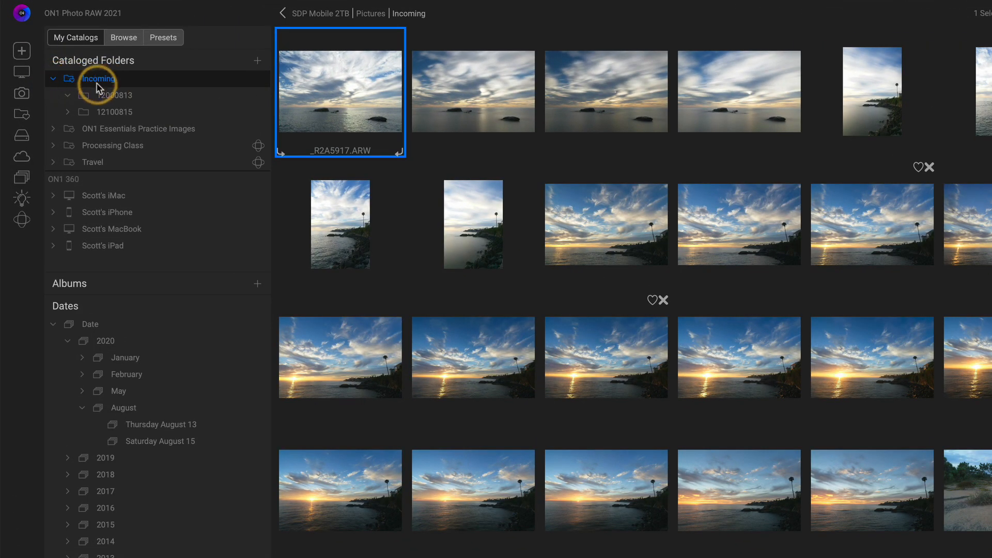
# Check the Benches subfolder inside Incoming, then return to all 38 Incoming photos.
pyautogui.click(68, 112)
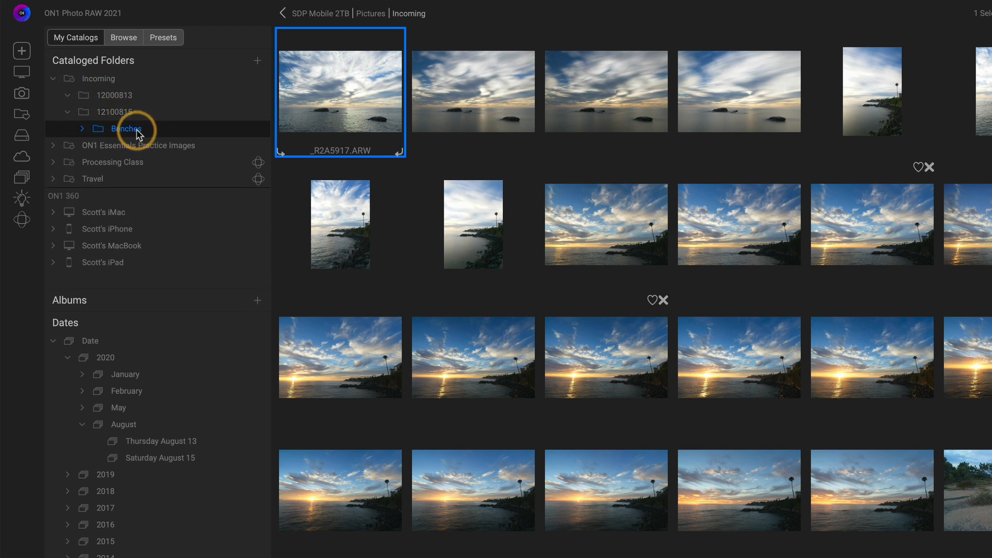
pyautogui.click(126, 129)
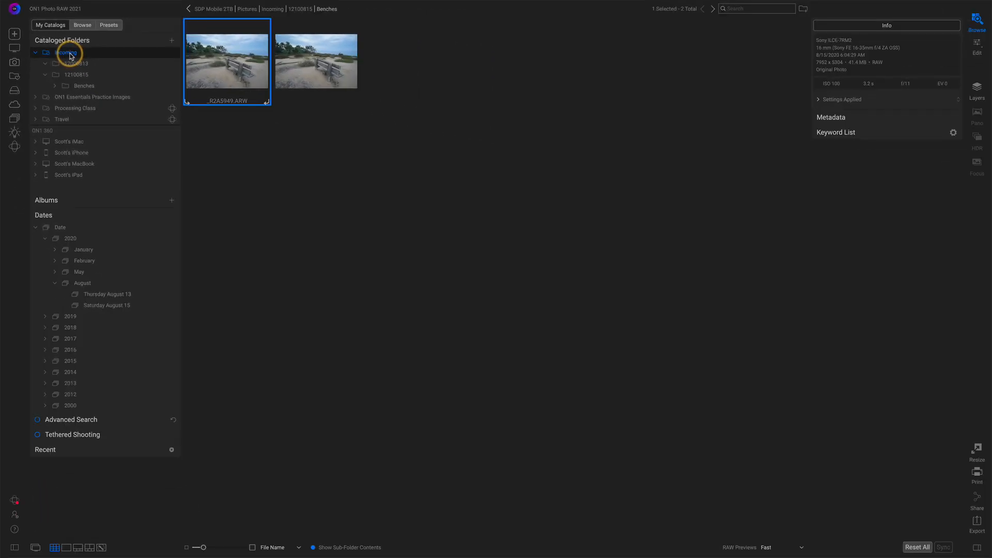
pyautogui.click(65, 53)
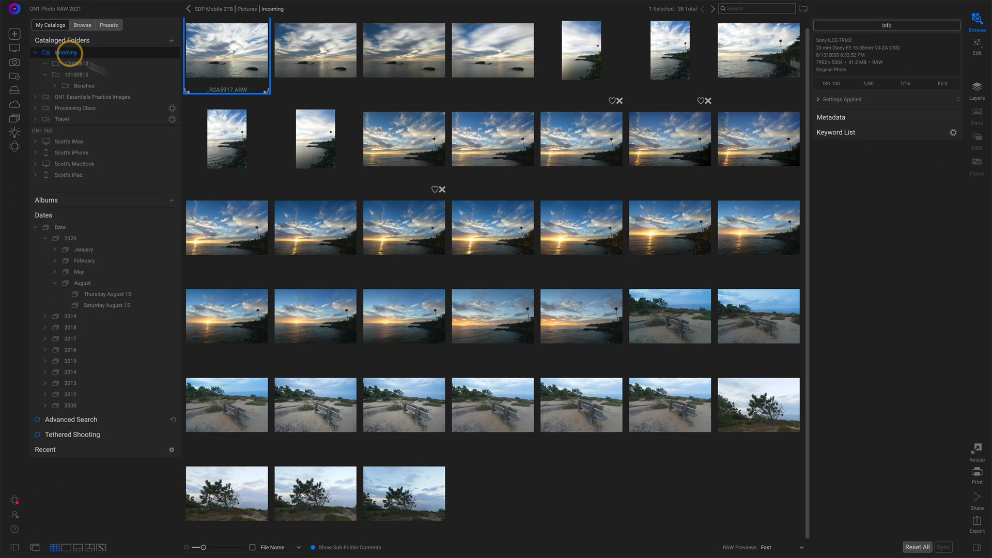
pyautogui.moveTo(600, 145)
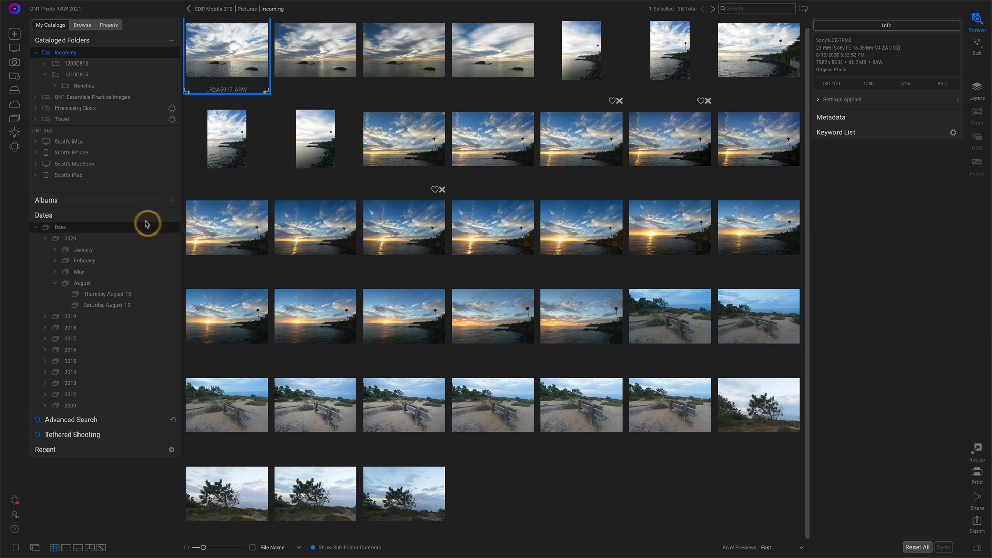
# Enable Advanced Search so Incoming is filtered down to 35 photos.
pyautogui.click(35, 215)
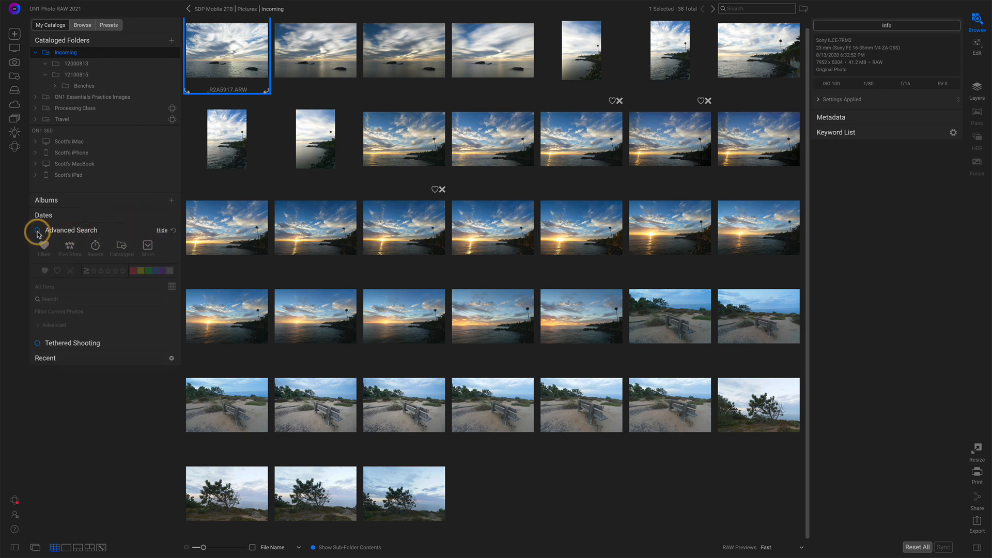
pyautogui.click(38, 230)
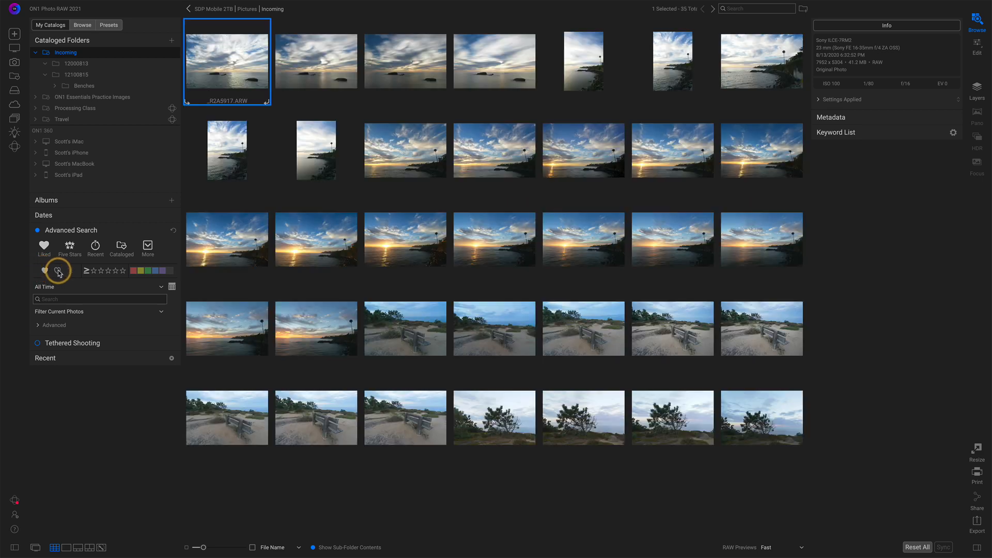
pyautogui.moveTo(58, 271)
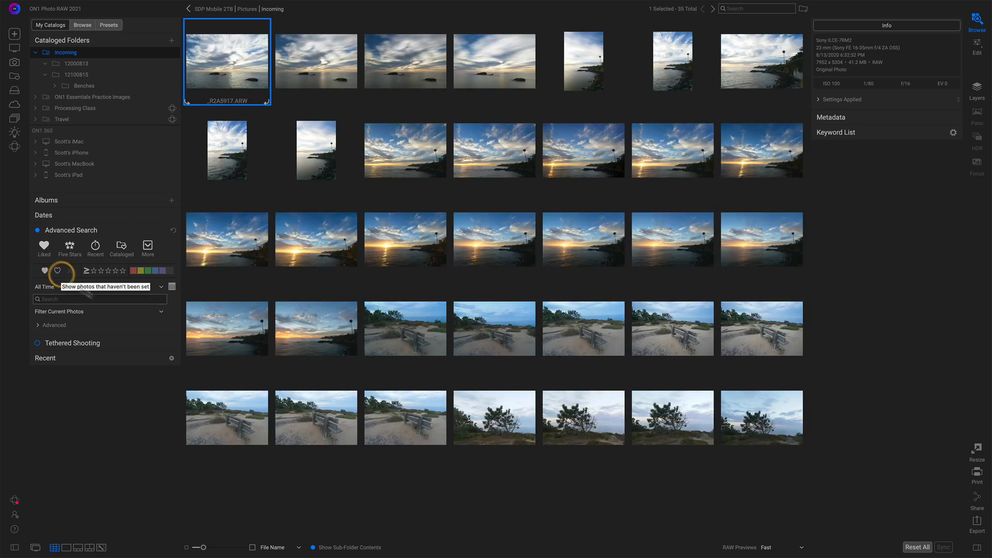
pyautogui.moveTo(583, 417)
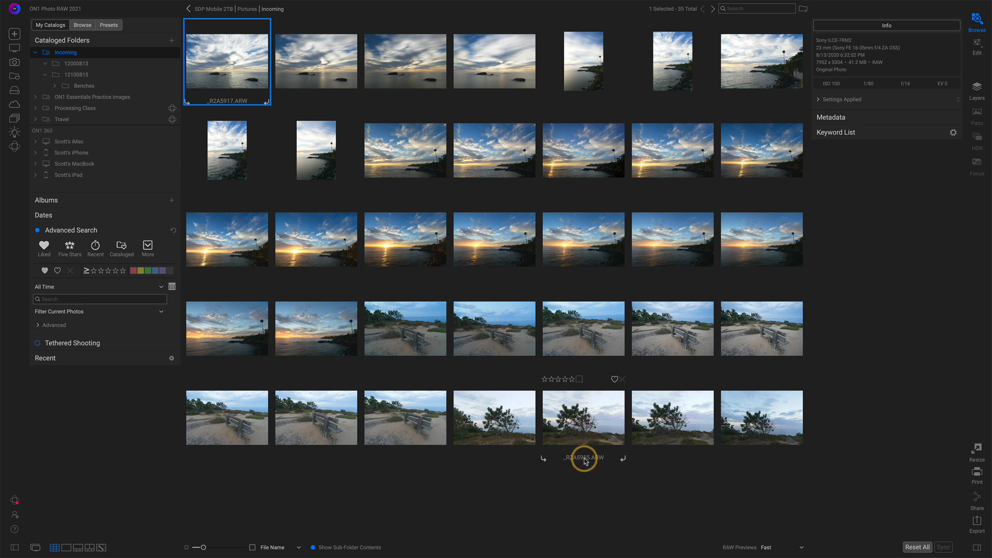
pyautogui.moveTo(483, 488)
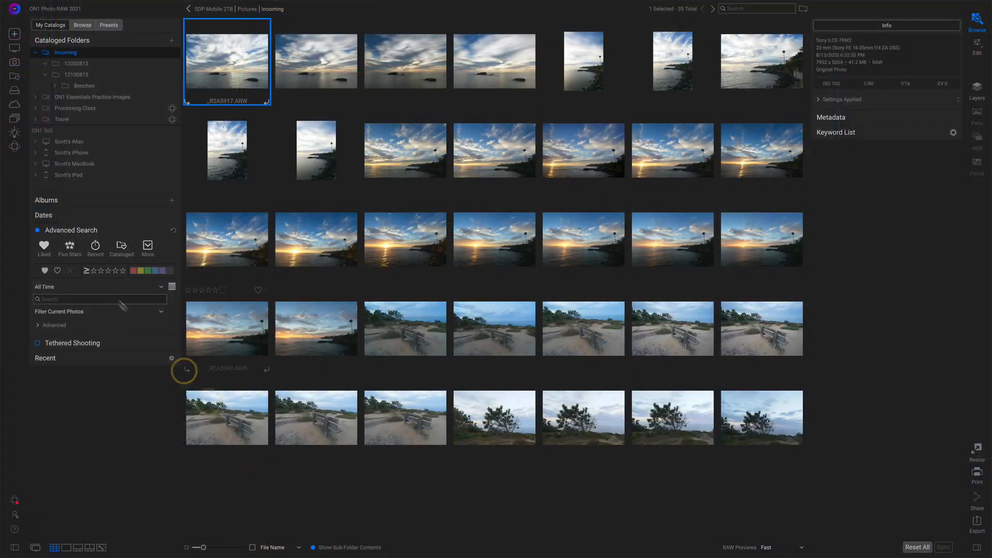
# Disable the search filter and run Smart Organize grouping by Similar Appearance.
pyautogui.click(37, 230)
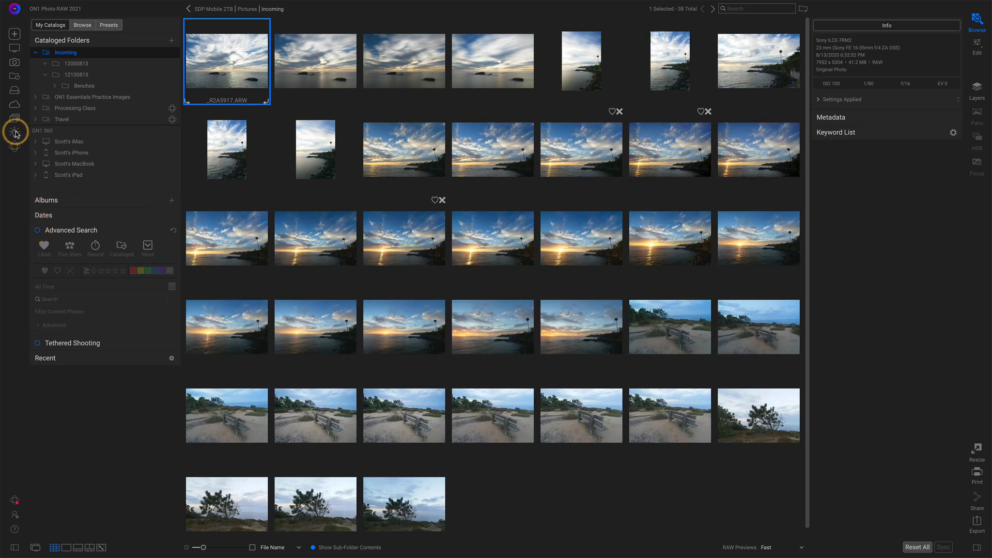
pyautogui.click(14, 133)
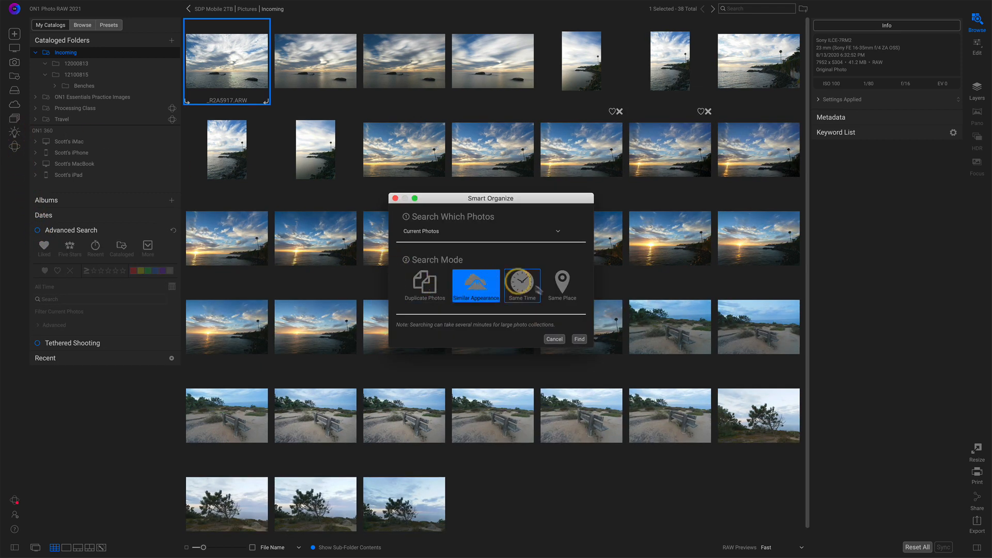
pyautogui.click(579, 338)
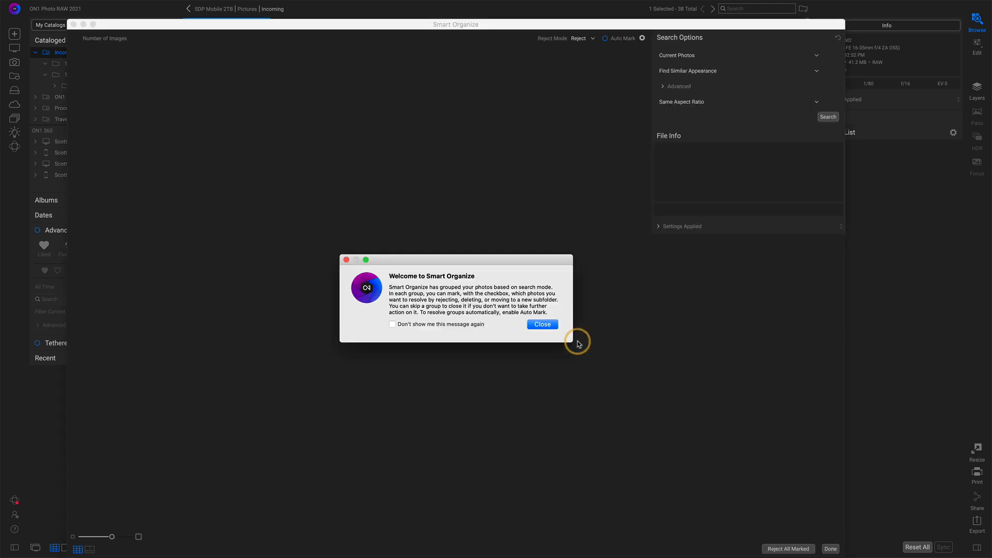
pyautogui.click(543, 324)
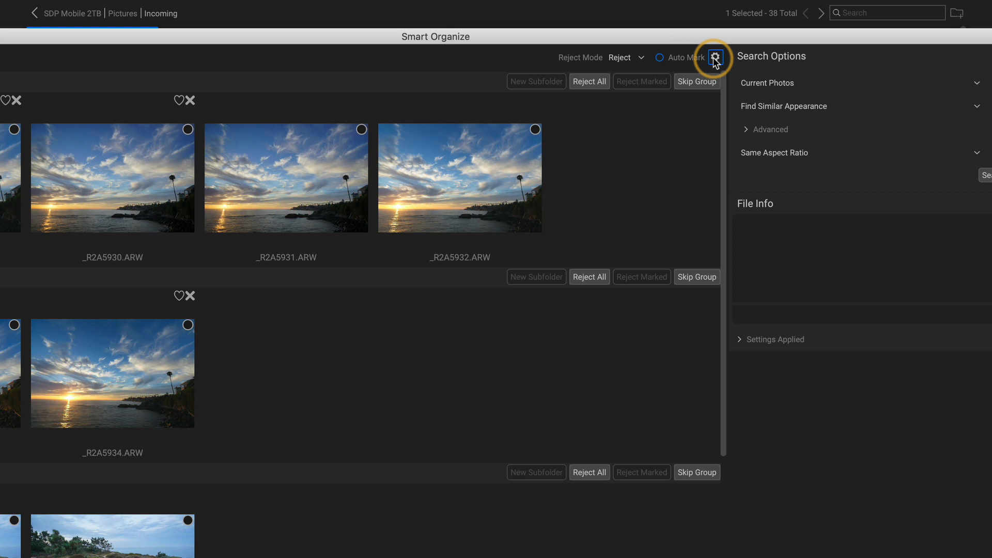
# In Auto Mark preferences, move Rating to third and Likes to fourth priority, then save.
pyautogui.click(717, 57)
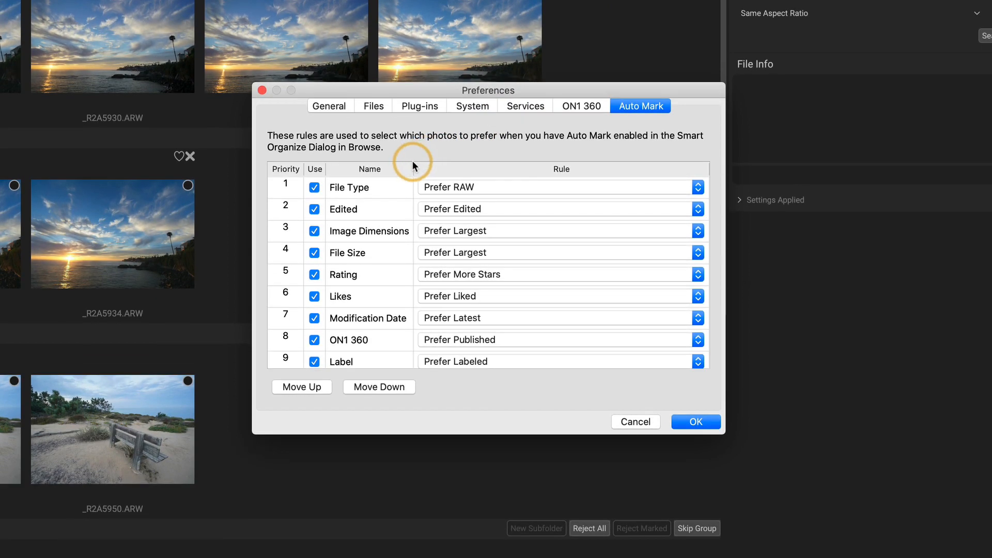
pyautogui.moveTo(423, 365)
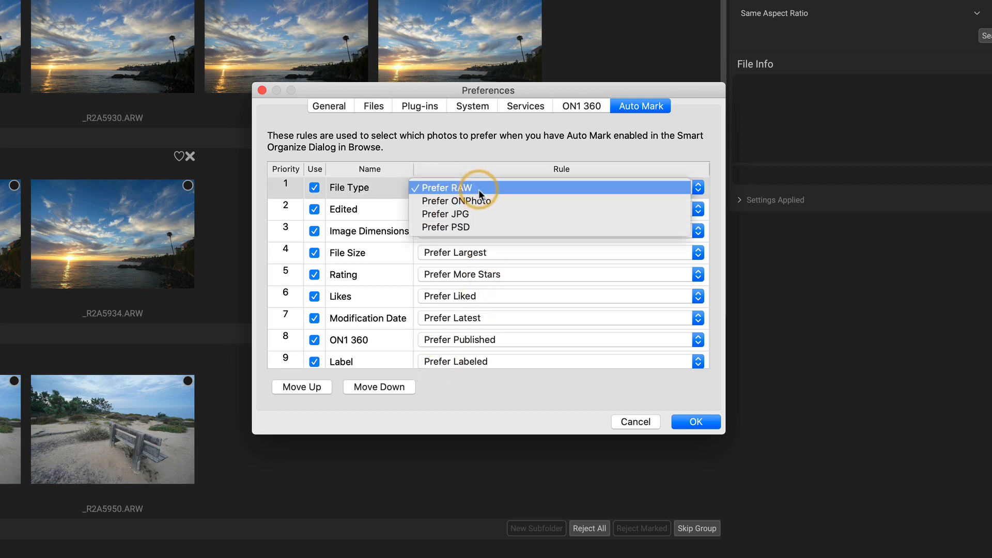
pyautogui.moveTo(481, 189)
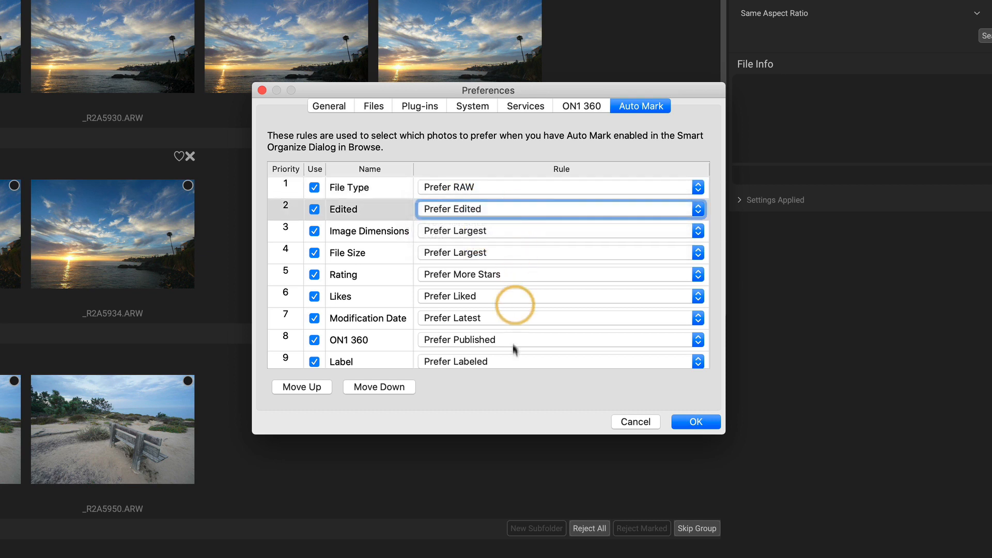
pyautogui.moveTo(515, 393)
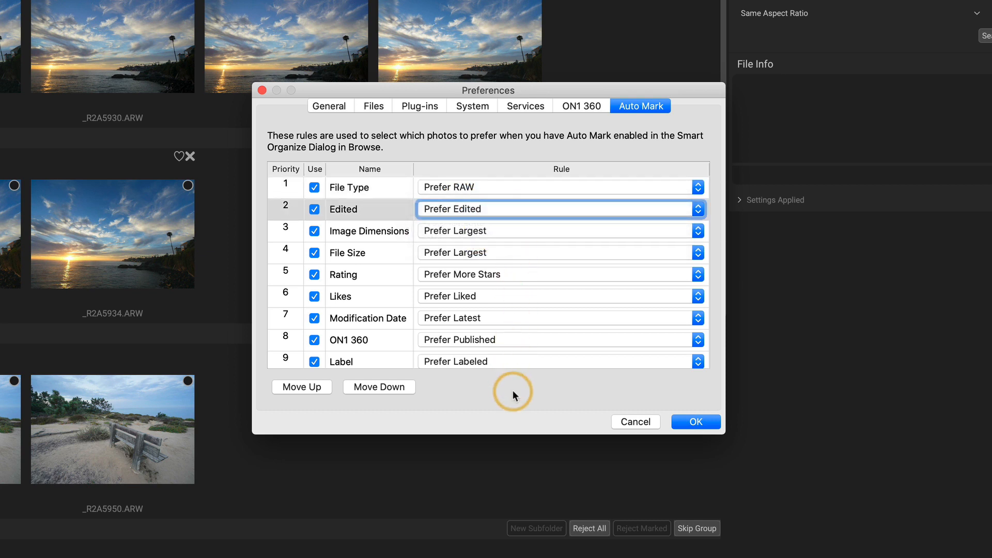
pyautogui.click(364, 274)
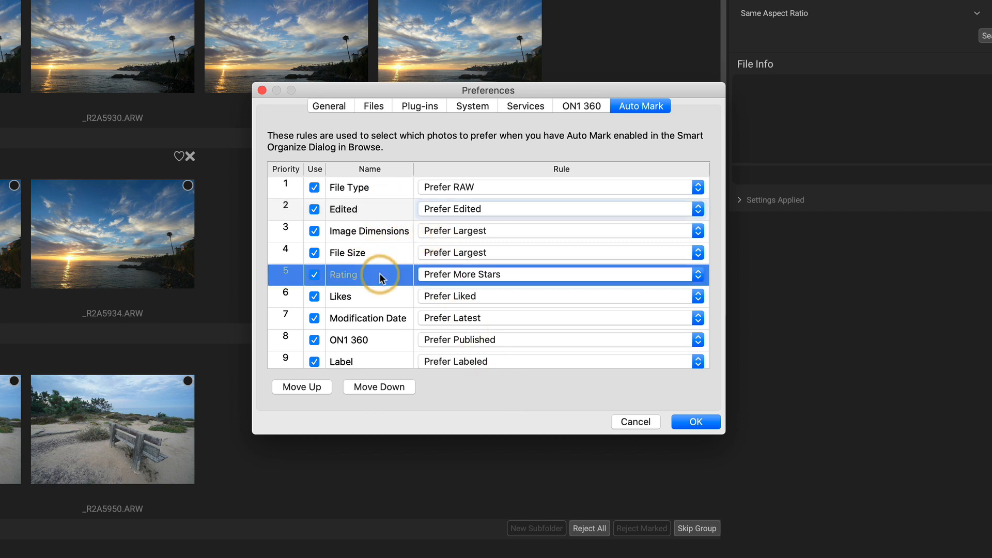
pyautogui.click(302, 387)
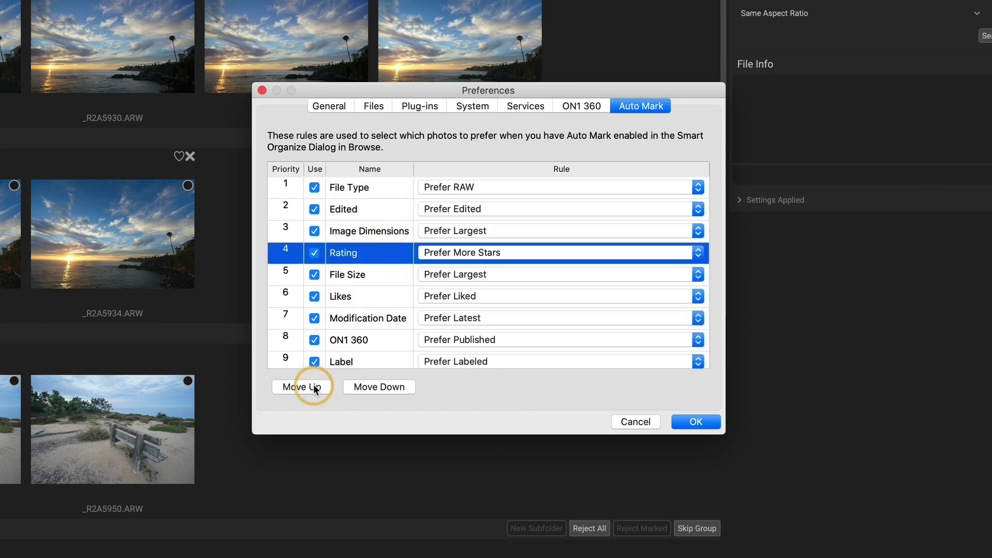
pyautogui.click(302, 387)
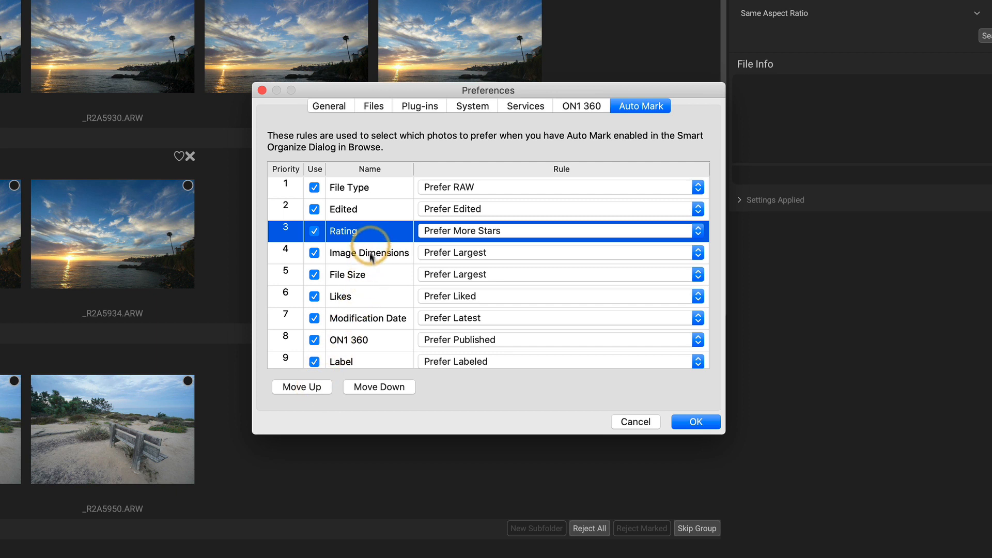
pyautogui.moveTo(371, 276)
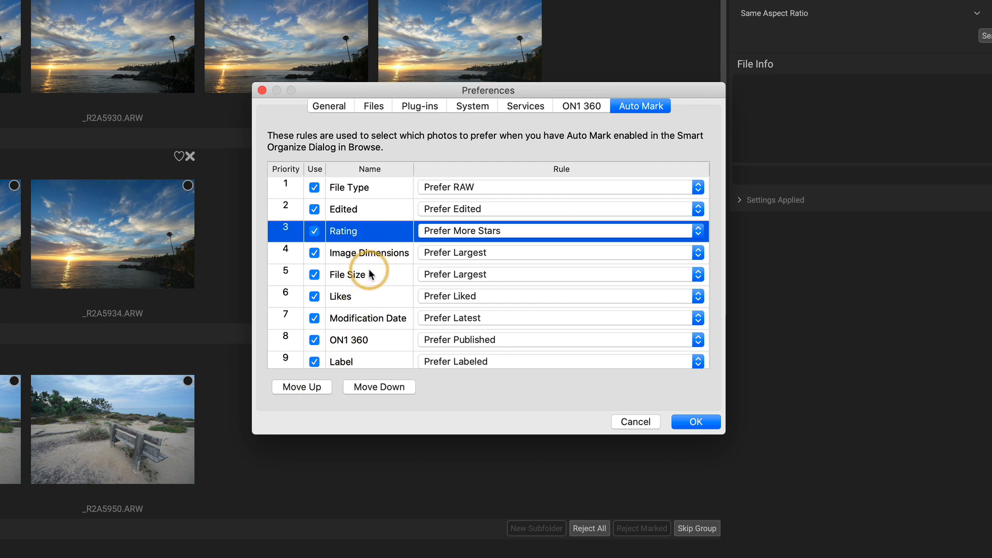
pyautogui.click(340, 296)
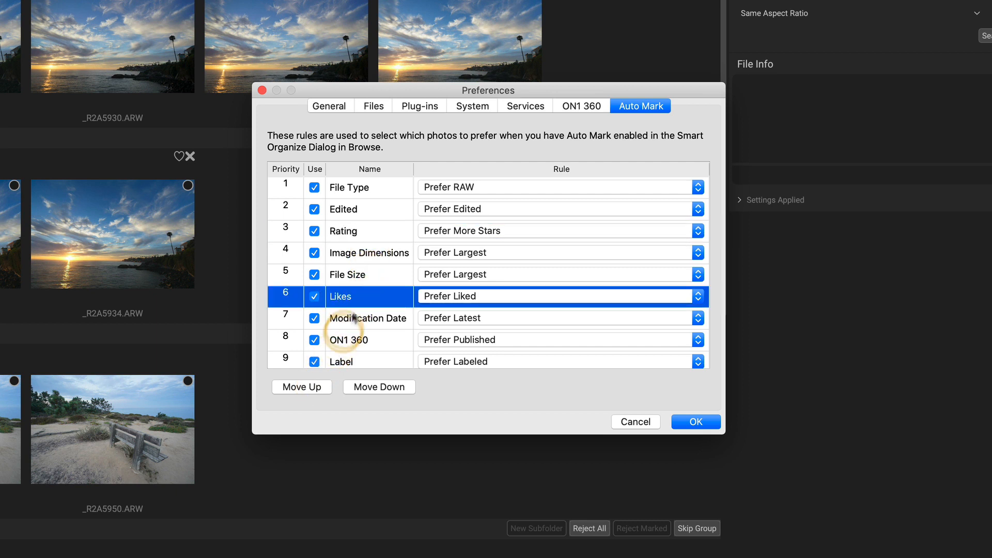
pyautogui.click(301, 387)
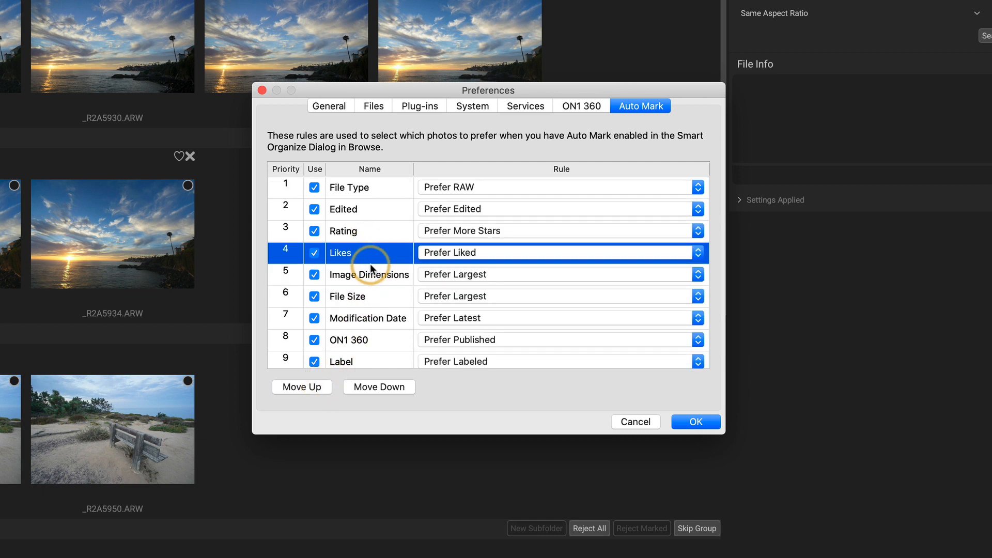
pyautogui.moveTo(482, 200)
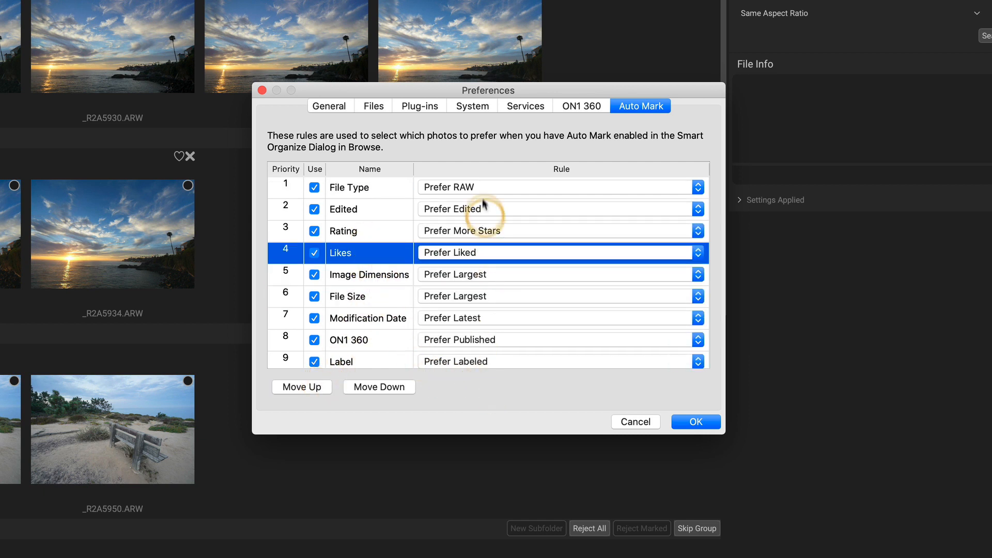
pyautogui.moveTo(487, 388)
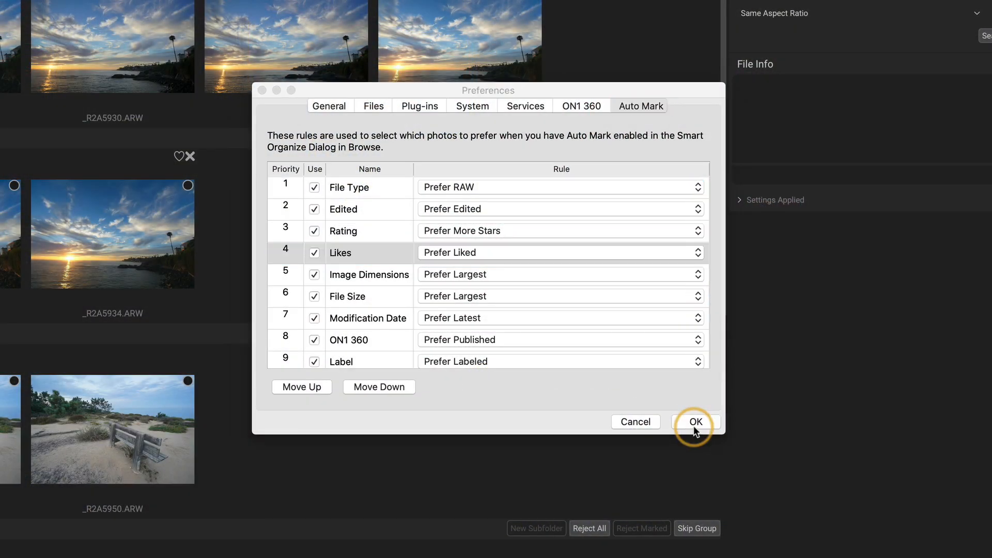
pyautogui.click(696, 421)
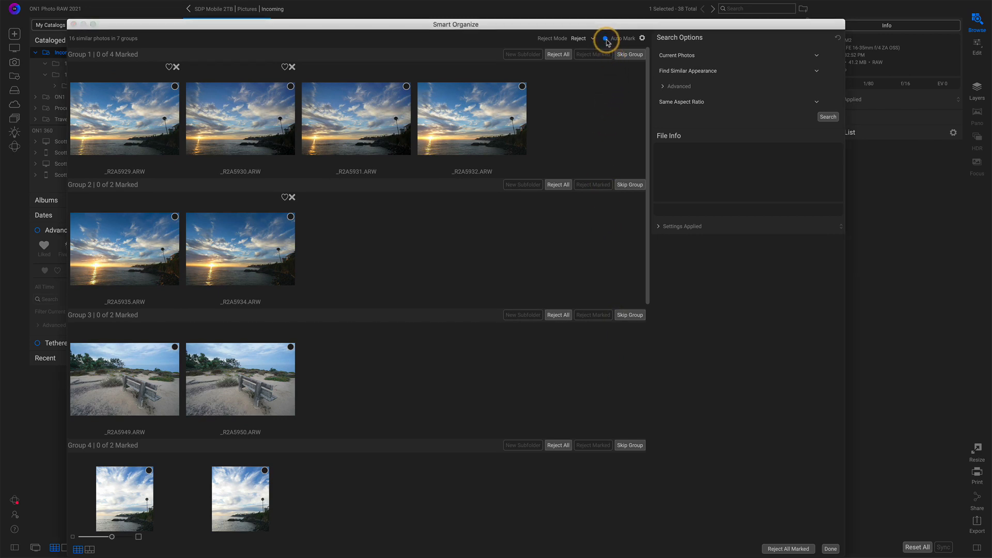
# Apply Auto Mark to the similar-photo groups and review the marked results.
pyautogui.click(604, 39)
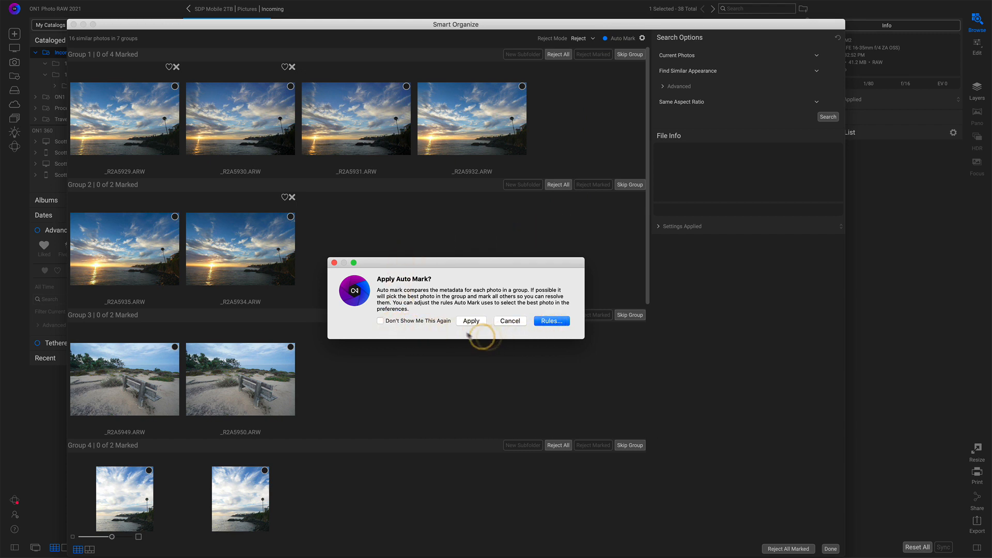
pyautogui.click(471, 321)
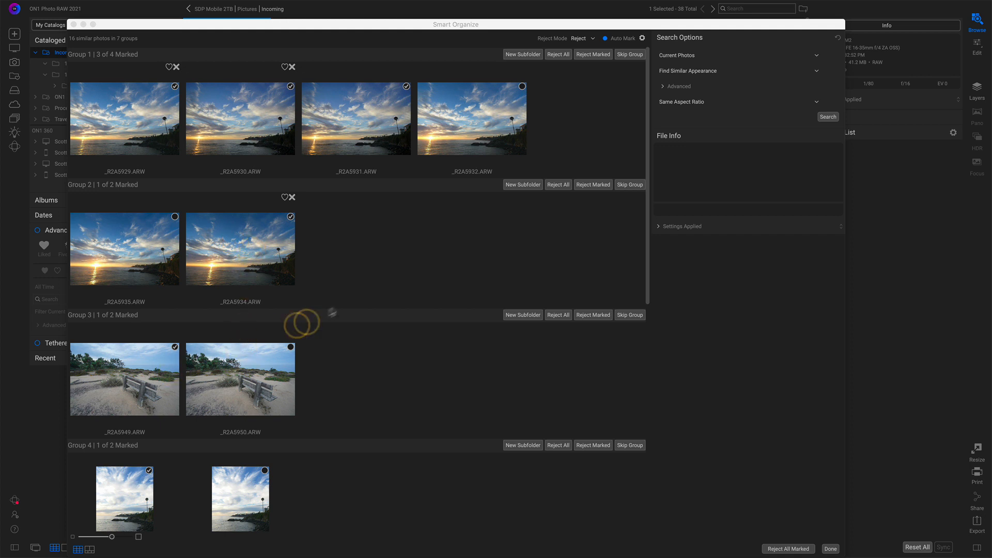
pyautogui.moveTo(335, 309)
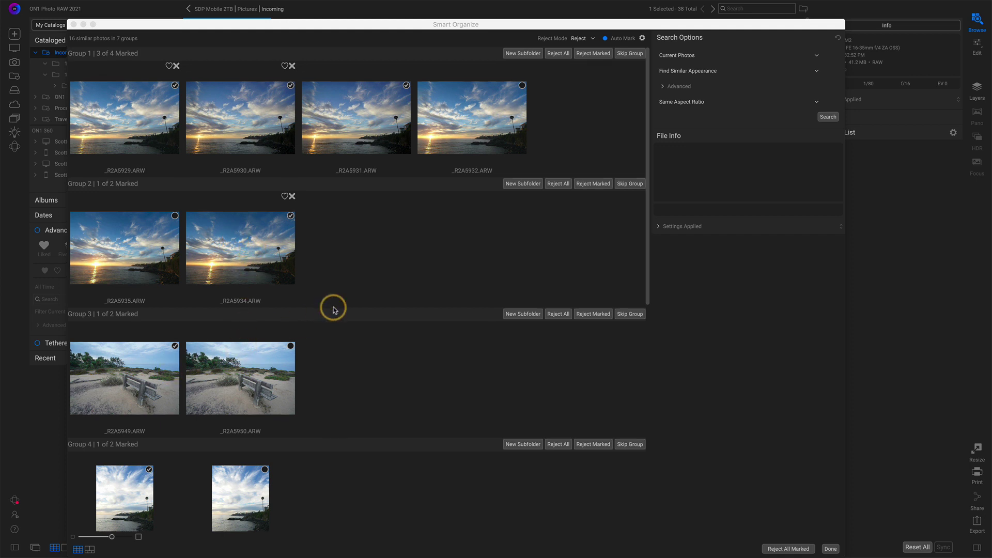
pyautogui.scroll(-3)
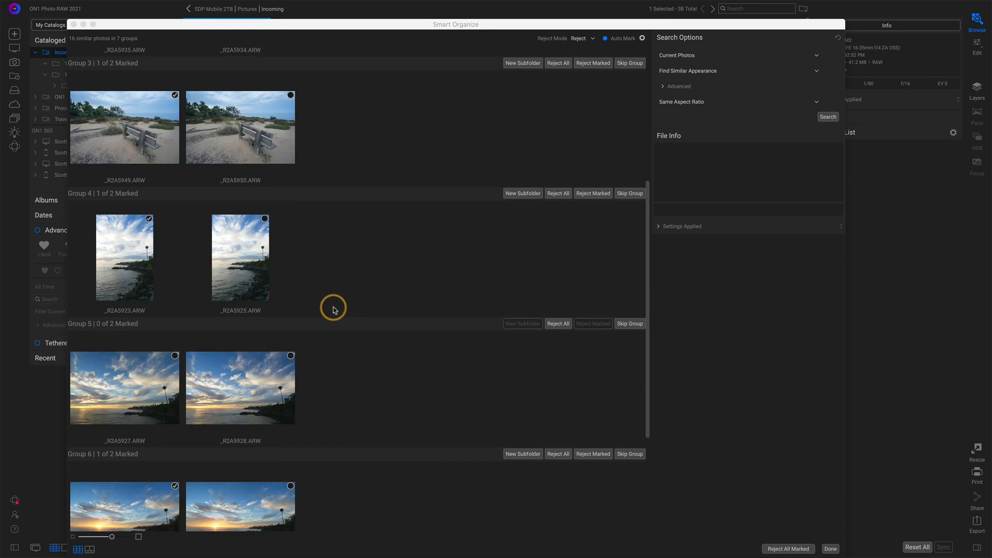
pyautogui.scroll(-3)
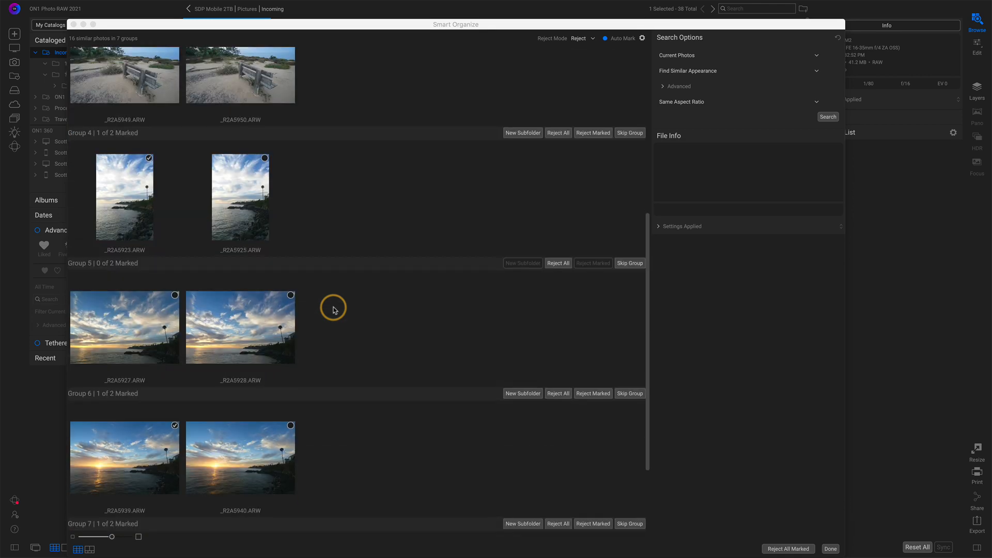
pyautogui.scroll(-3)
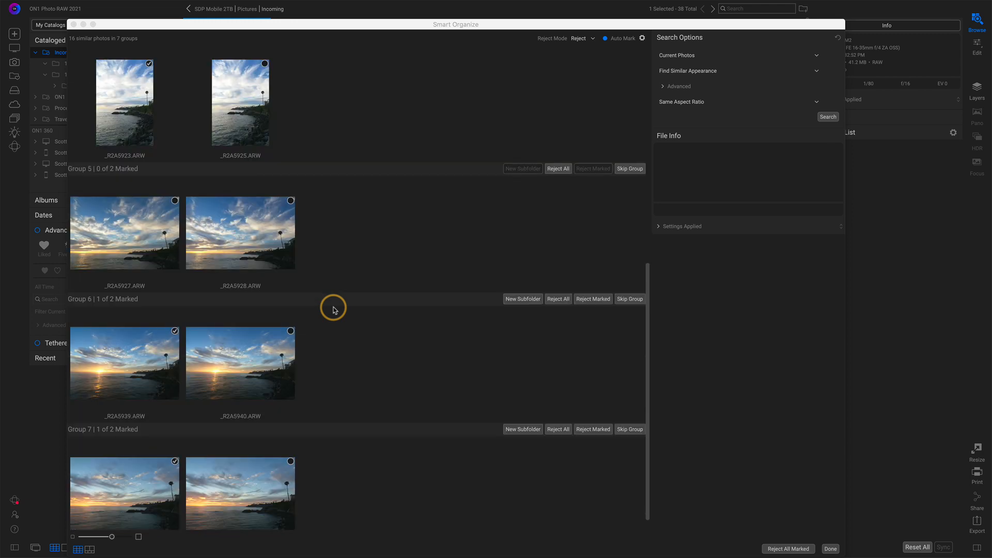
pyautogui.moveTo(505, 299)
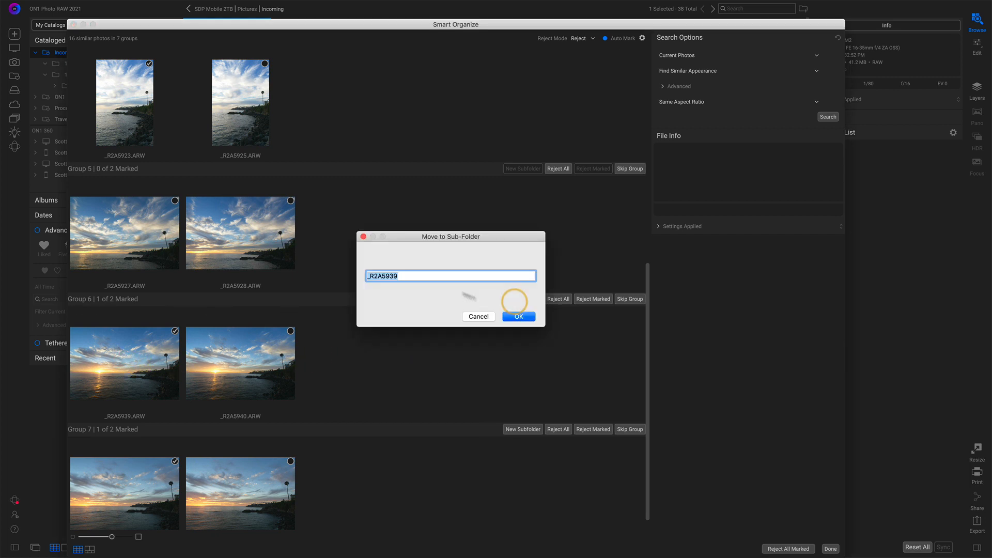
# Name the new subfolder 'Lovely Sunset' and move the Group 6 sunset photo into it.
pyautogui.write('Lovely Sunset')
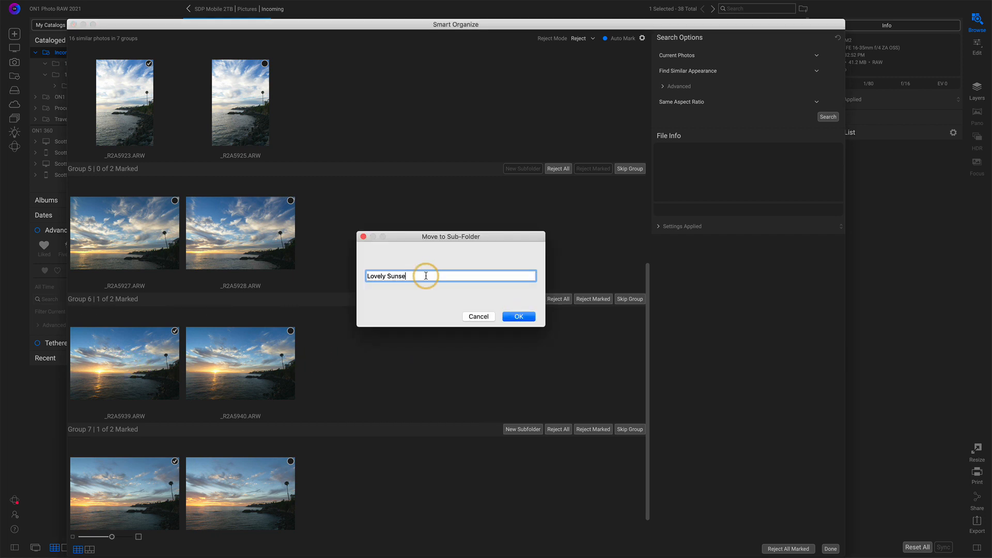
pyautogui.click(519, 316)
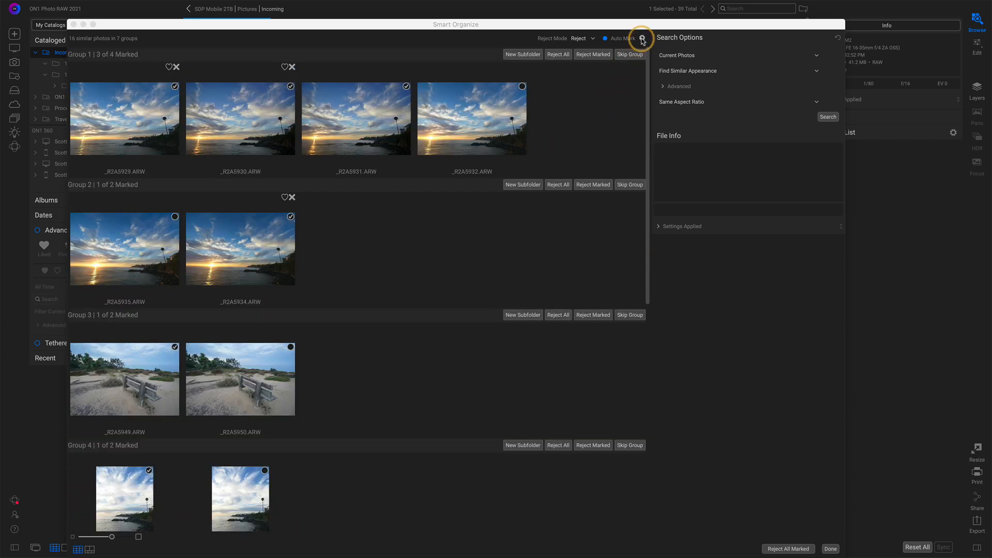
pyautogui.click(644, 37)
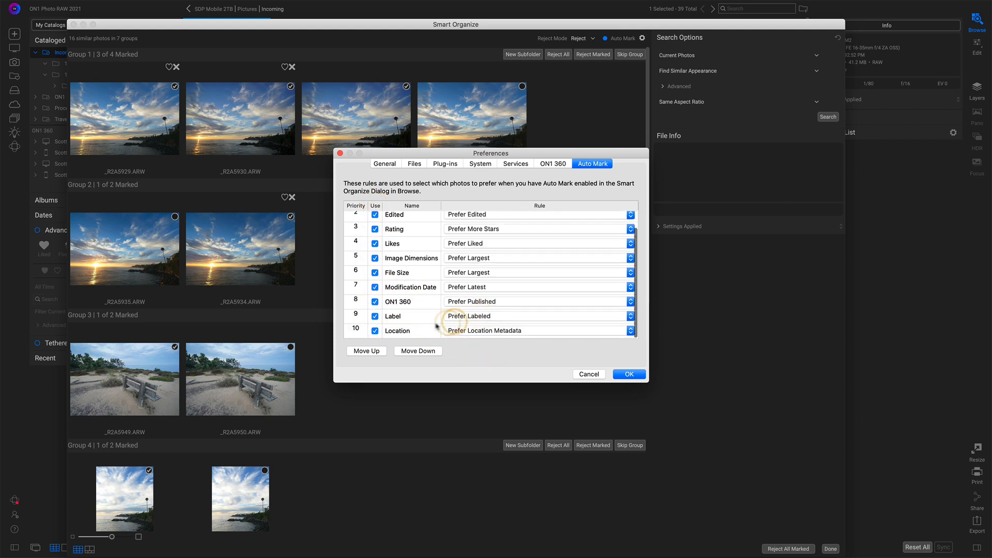
pyautogui.moveTo(531, 353)
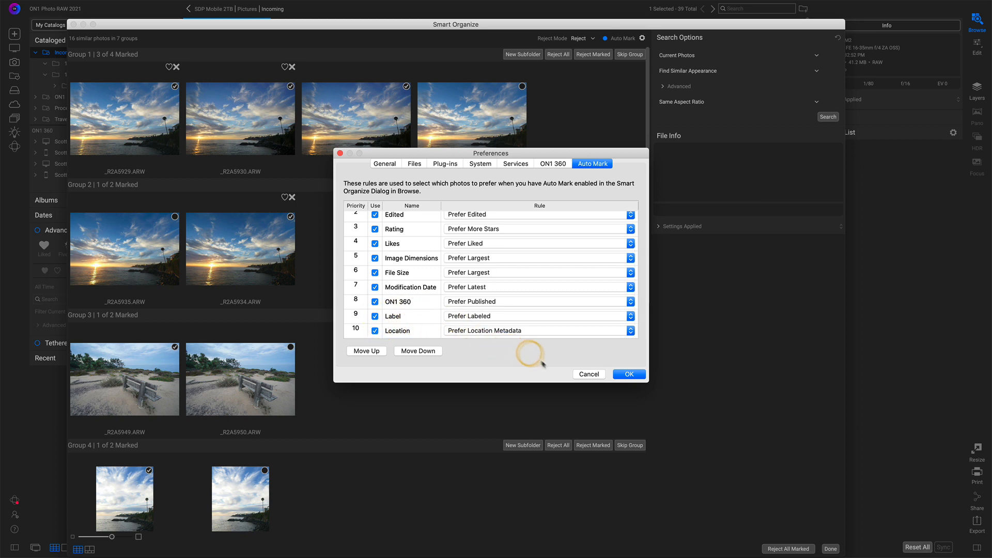
pyautogui.click(629, 374)
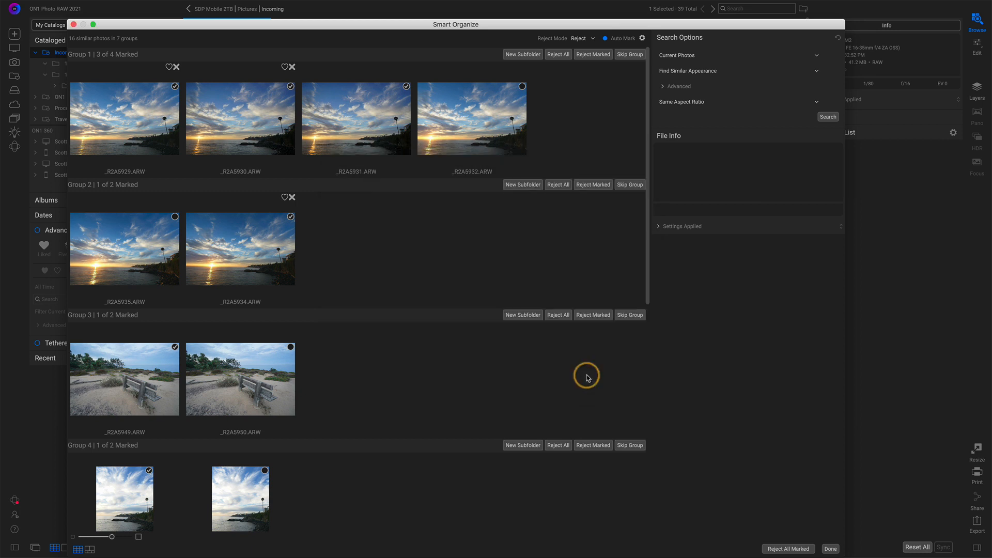